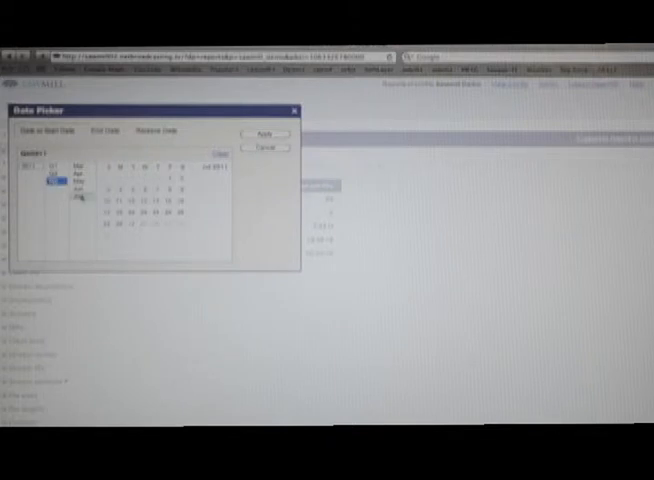
Step: Pick the month in the Date Picker, then click the range's start and end days
left_click(100, 129)
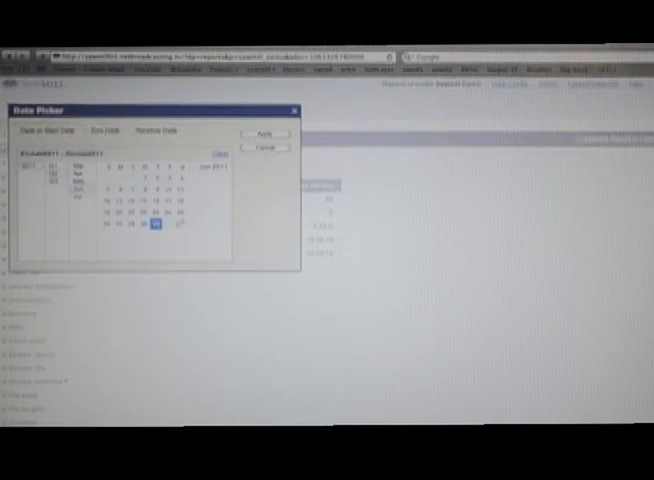
left_click(264, 133)
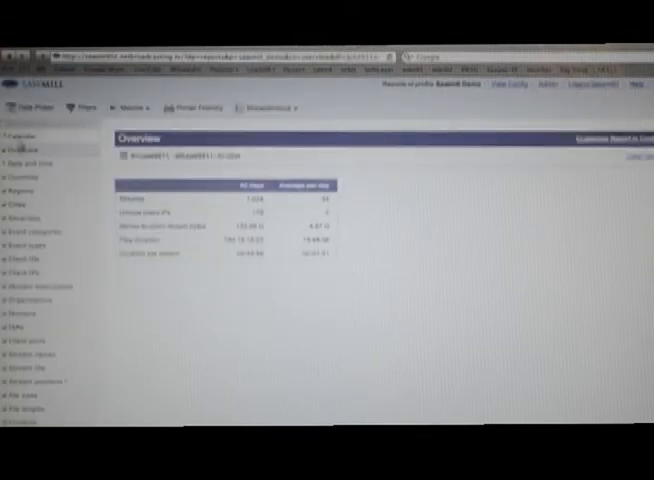
Step: Open the Calendar report showing the months covered by the database
left_click(20, 131)
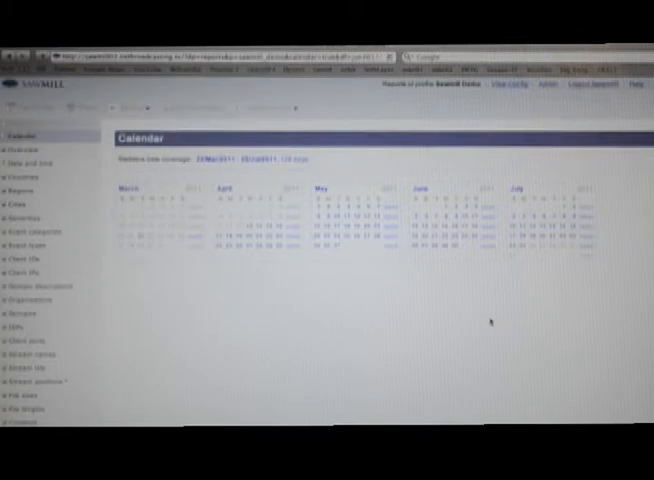
mouse_move(590, 228)
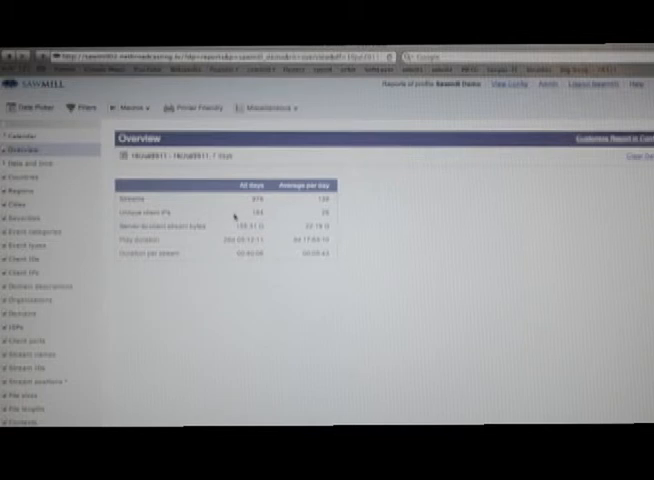
mouse_move(227, 283)
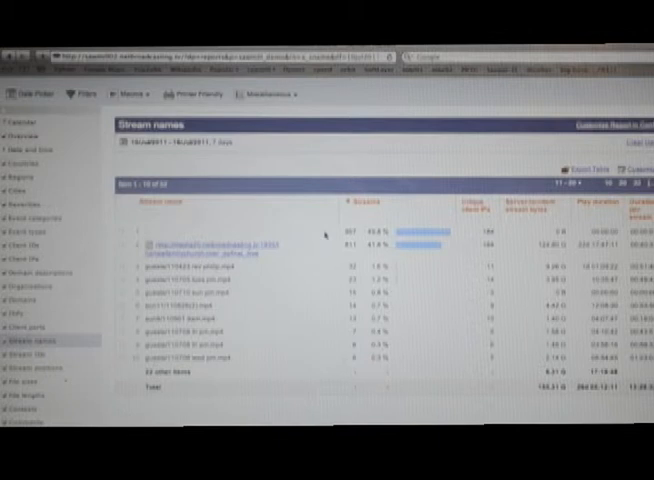
mouse_move(277, 273)
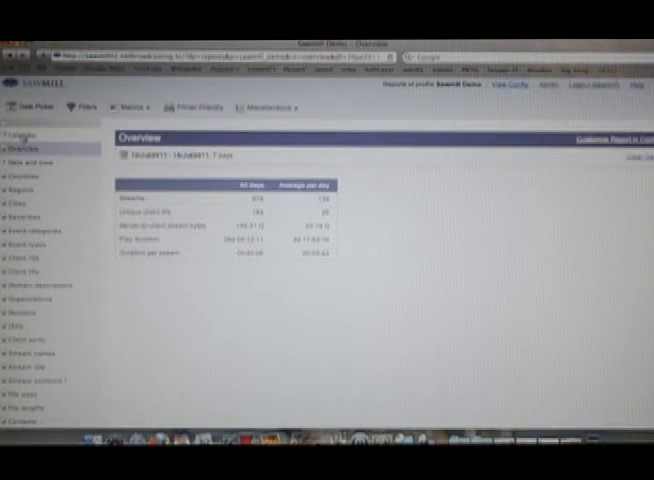
Step: Return to the Calendar report to pick a new date range
left_click(20, 131)
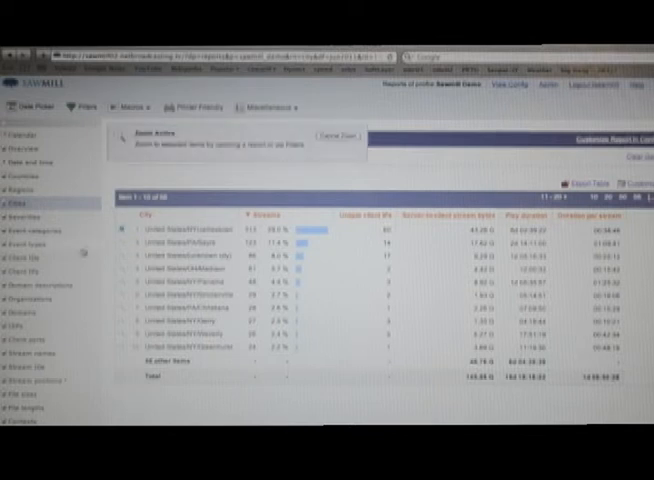
Step: Drill into the top-ranked city in the Cities report
left_click(35, 352)
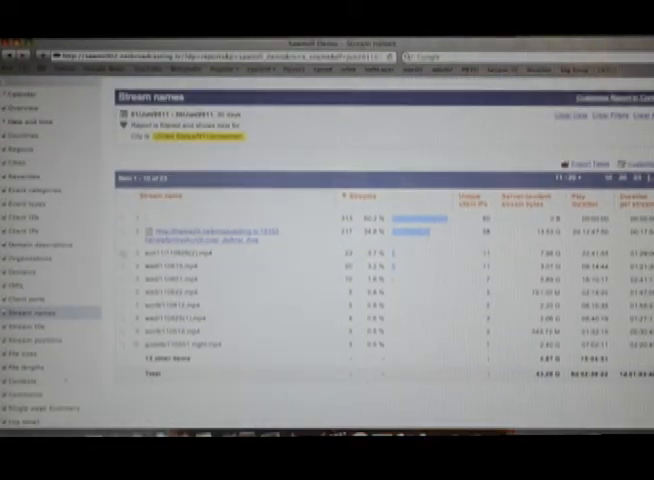
mouse_move(258, 292)
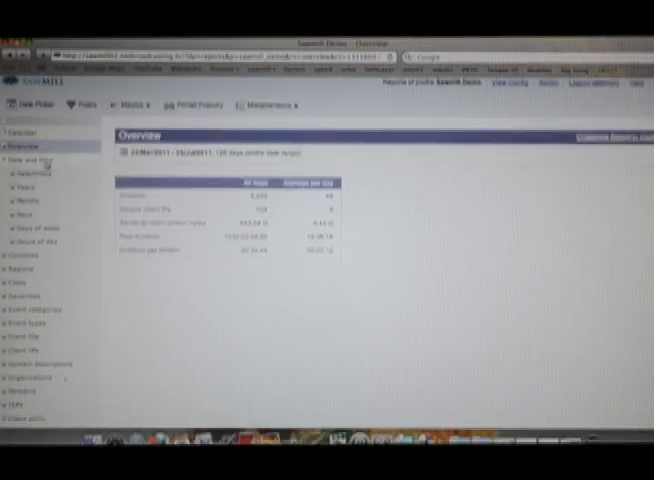
Step: Scroll the left report menu down to reveal the remaining report categories
scroll("down", 3)
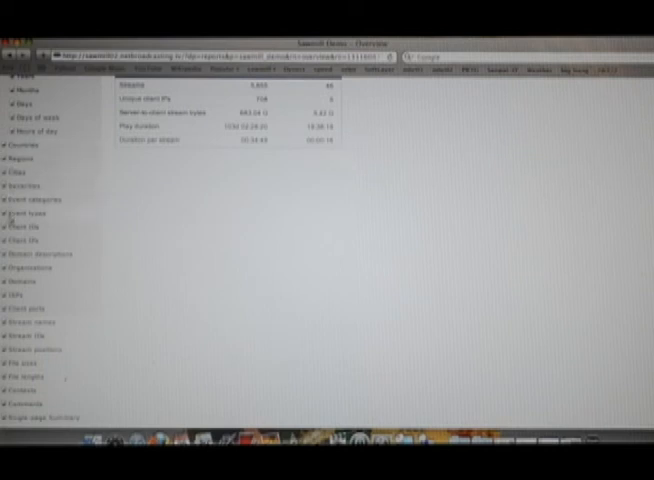